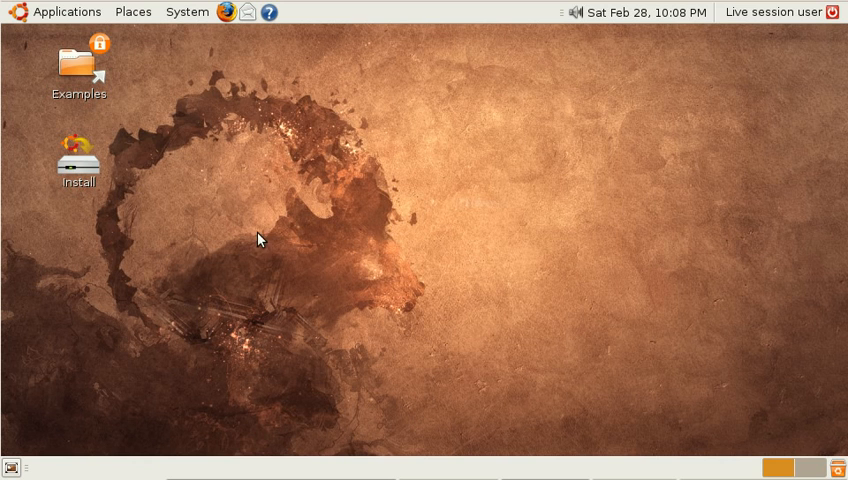
Step: Launch Movie Player from the Applications > Sound & Video menu
click(68, 12)
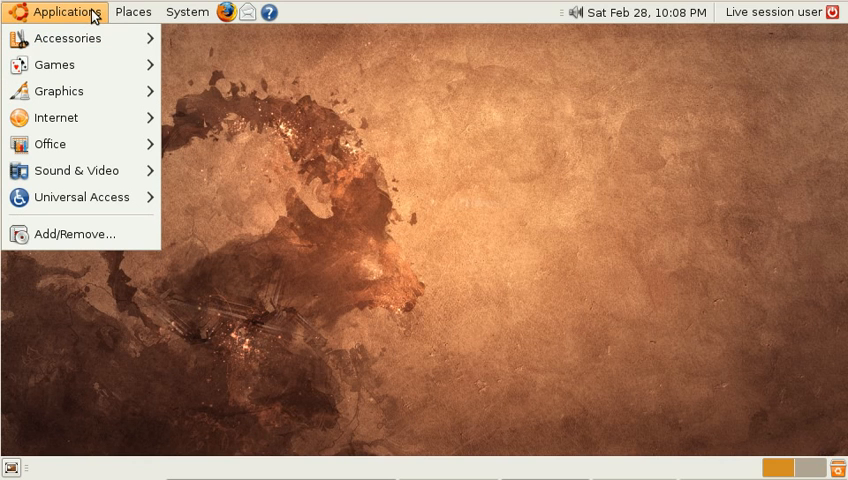
mouse_move(76, 170)
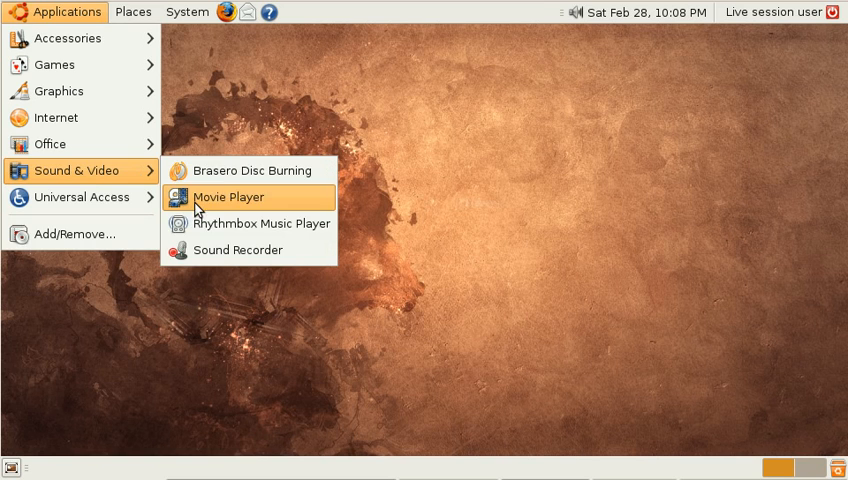
click(228, 196)
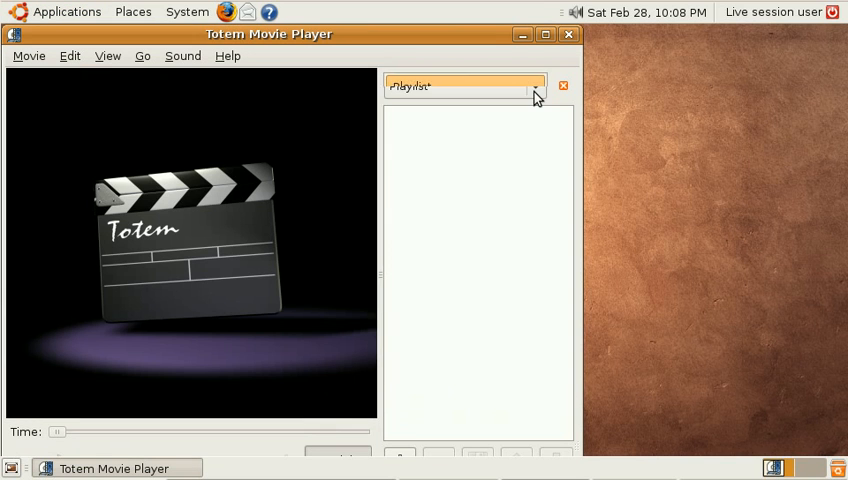
Step: Switch the sidebar to YouTube and search for 'ubuntu' videos
click(464, 86)
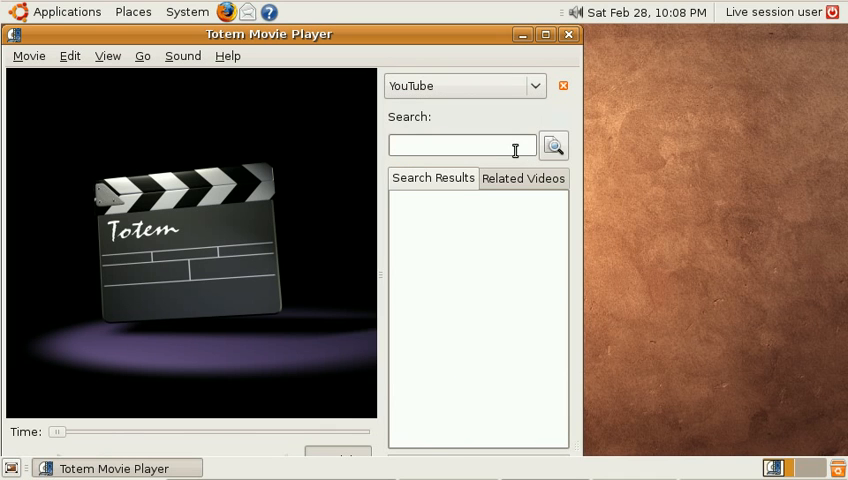
text(u)
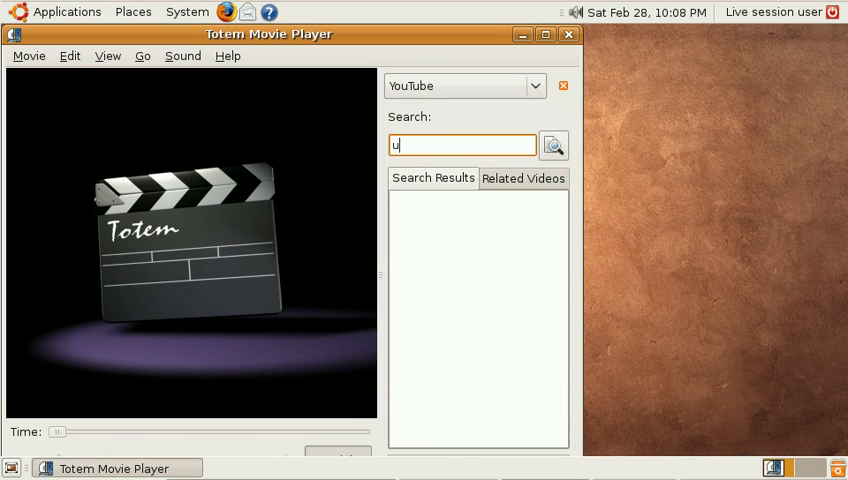
text(buntu)
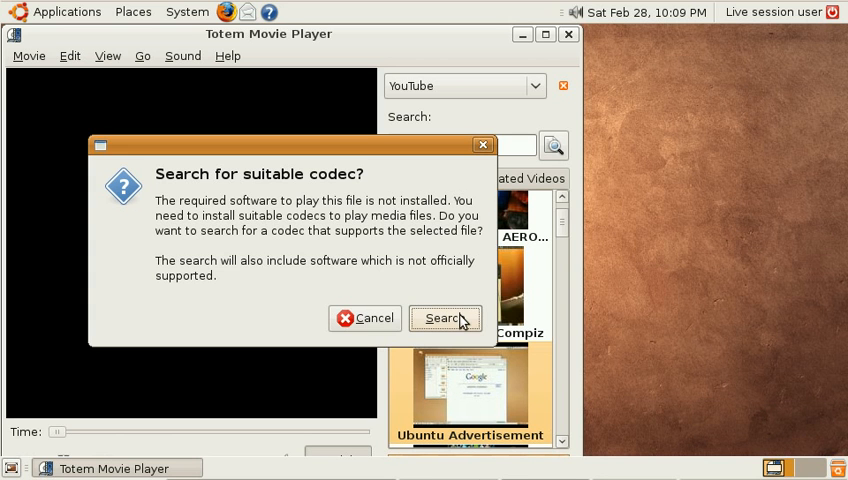
Step: Accept the 'Search for suitable codec?' prompt to list installable media plug-ins
click(444, 318)
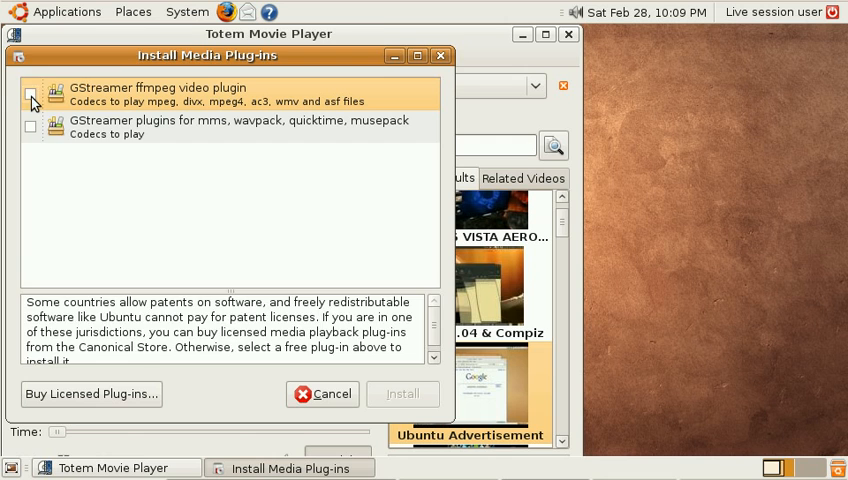
Step: Mark the GStreamer ffmpeg video plugin, confirm restricted and community software, dismiss the root-helper error
click(30, 96)
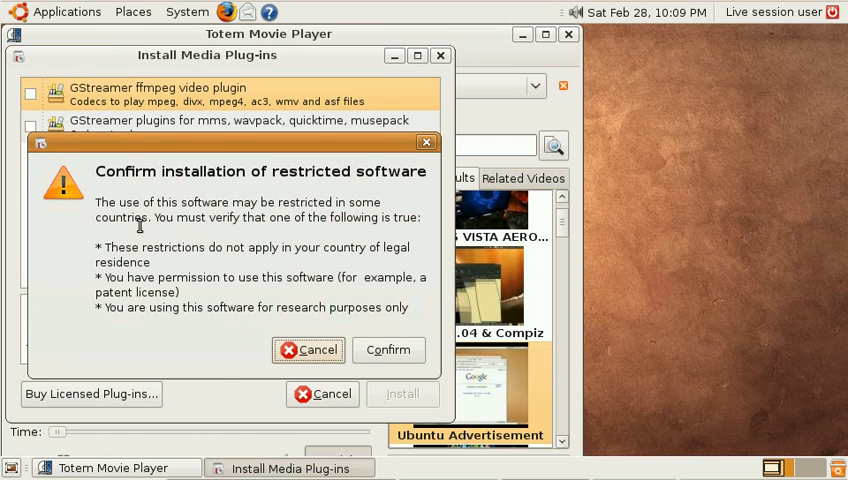
mouse_move(284, 184)
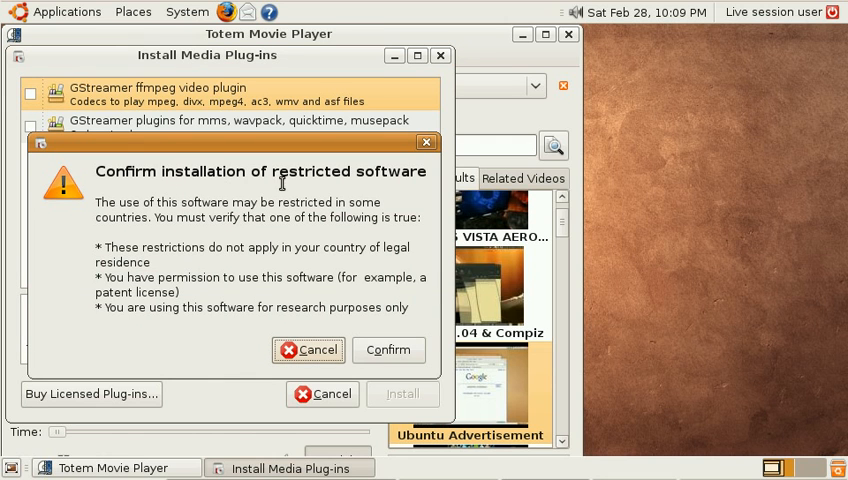
mouse_move(346, 244)
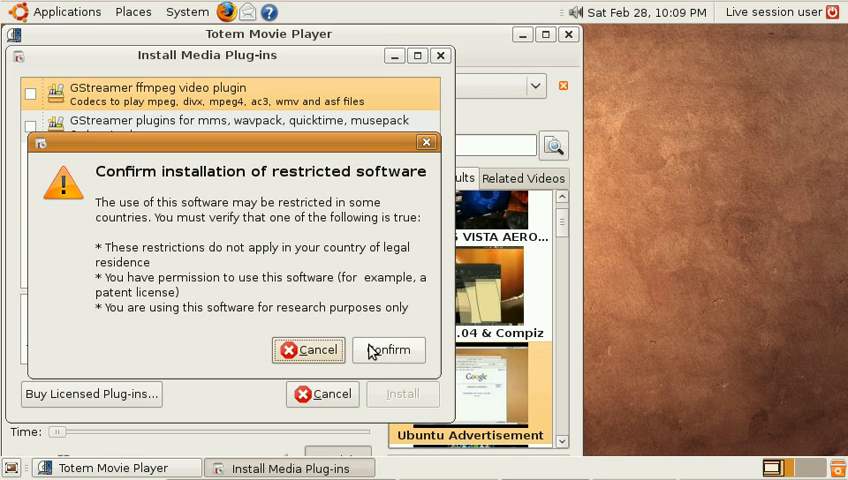
click(388, 350)
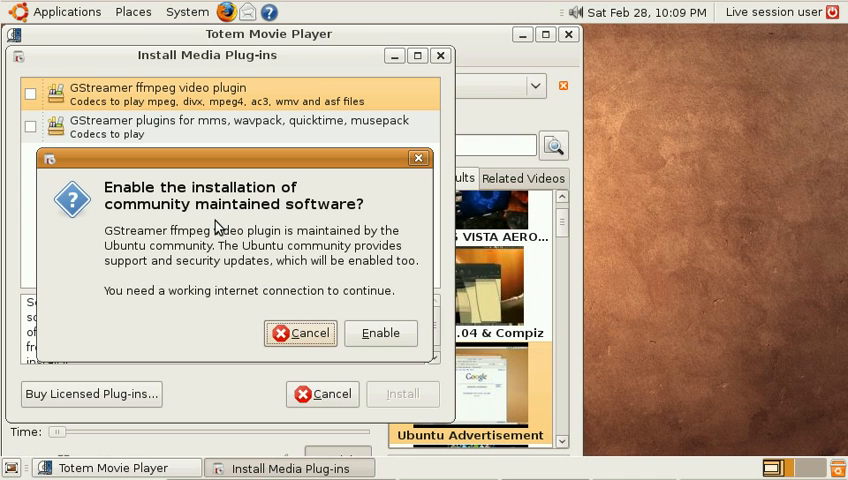
click(380, 332)
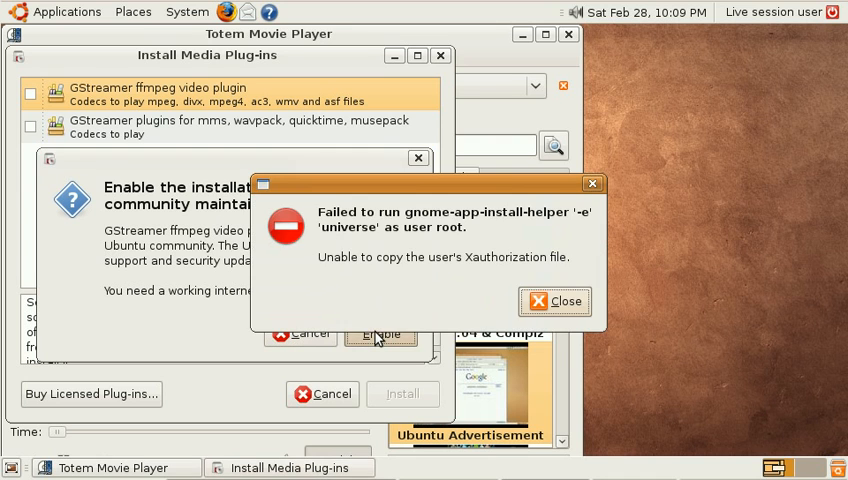
click(554, 300)
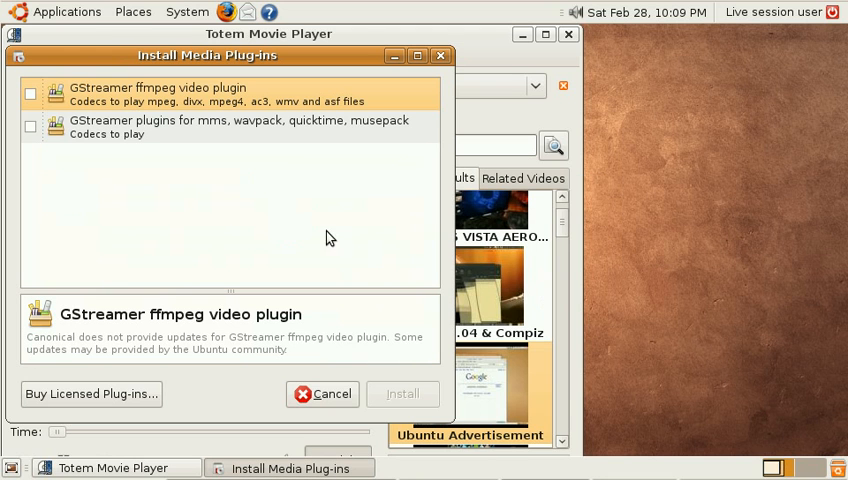
mouse_move(48, 148)
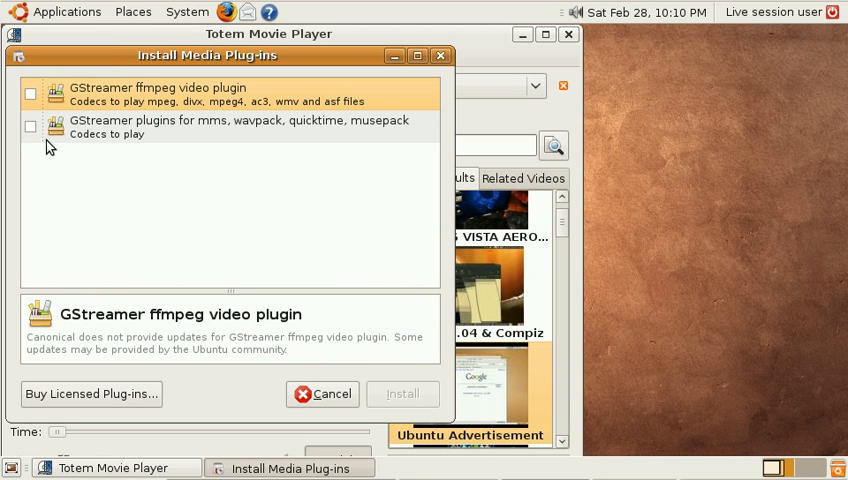
Step: Also mark the mms/wavpack/quicktime/musepack plugins, accept both prompts, dismiss the same error
click(30, 128)
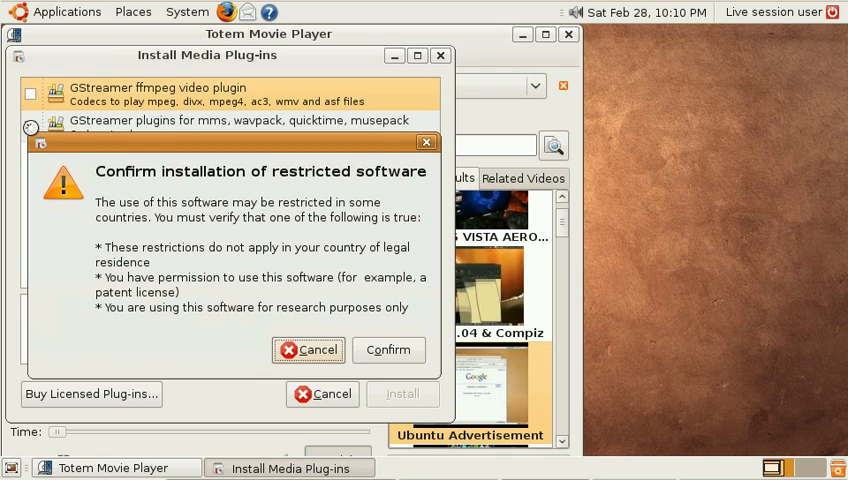
click(388, 348)
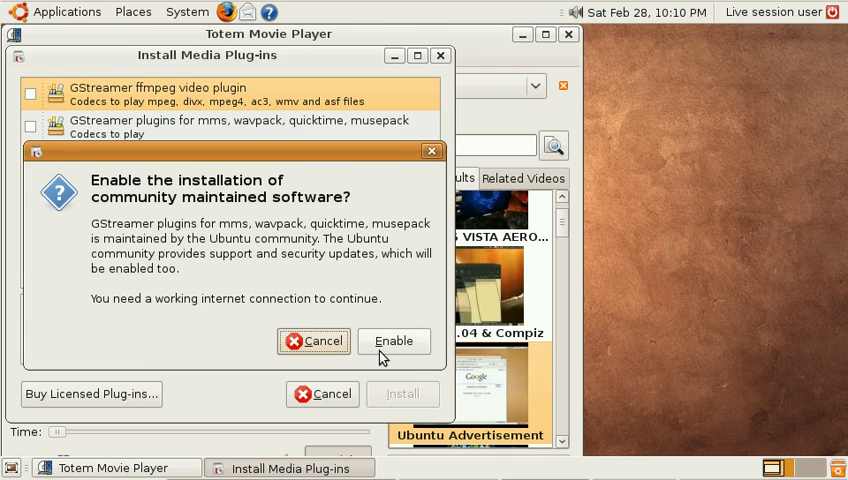
click(392, 340)
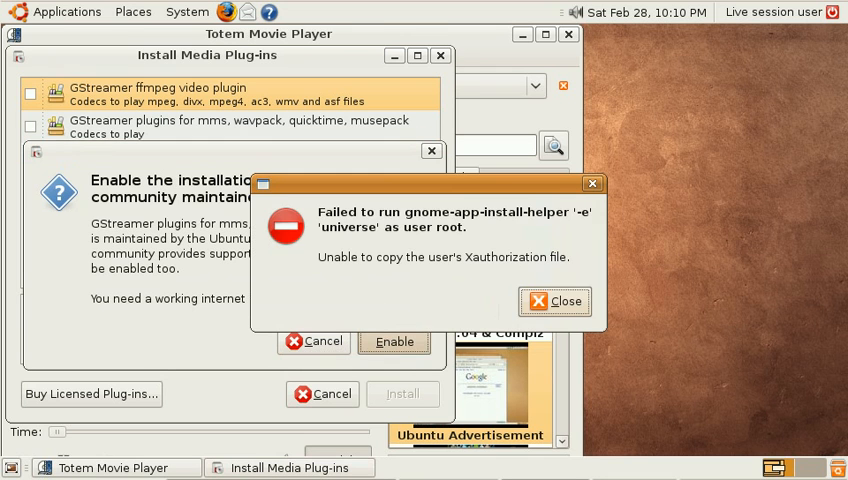
click(554, 300)
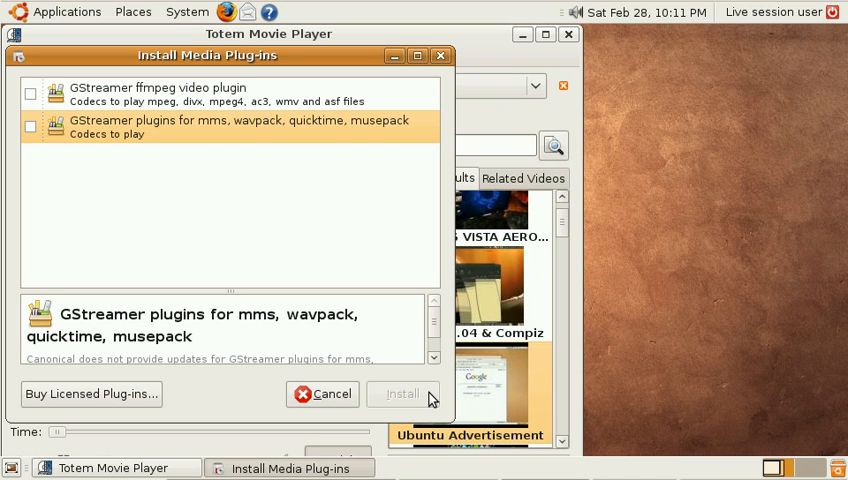
mouse_move(224, 258)
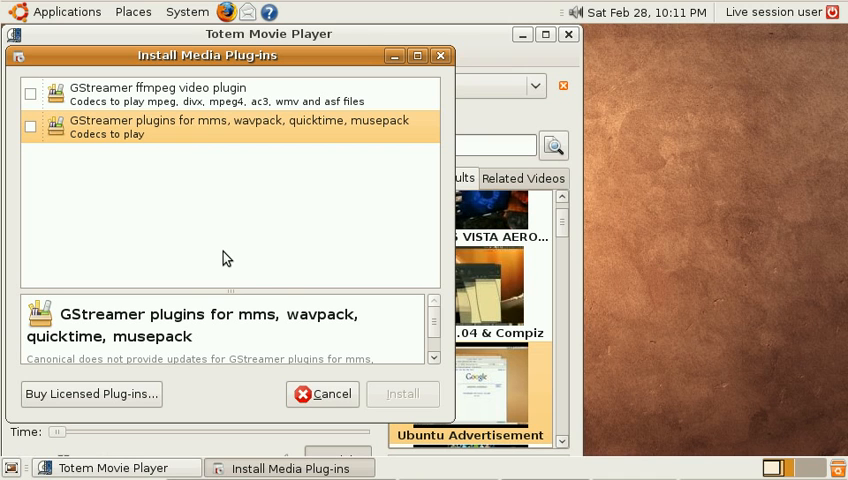